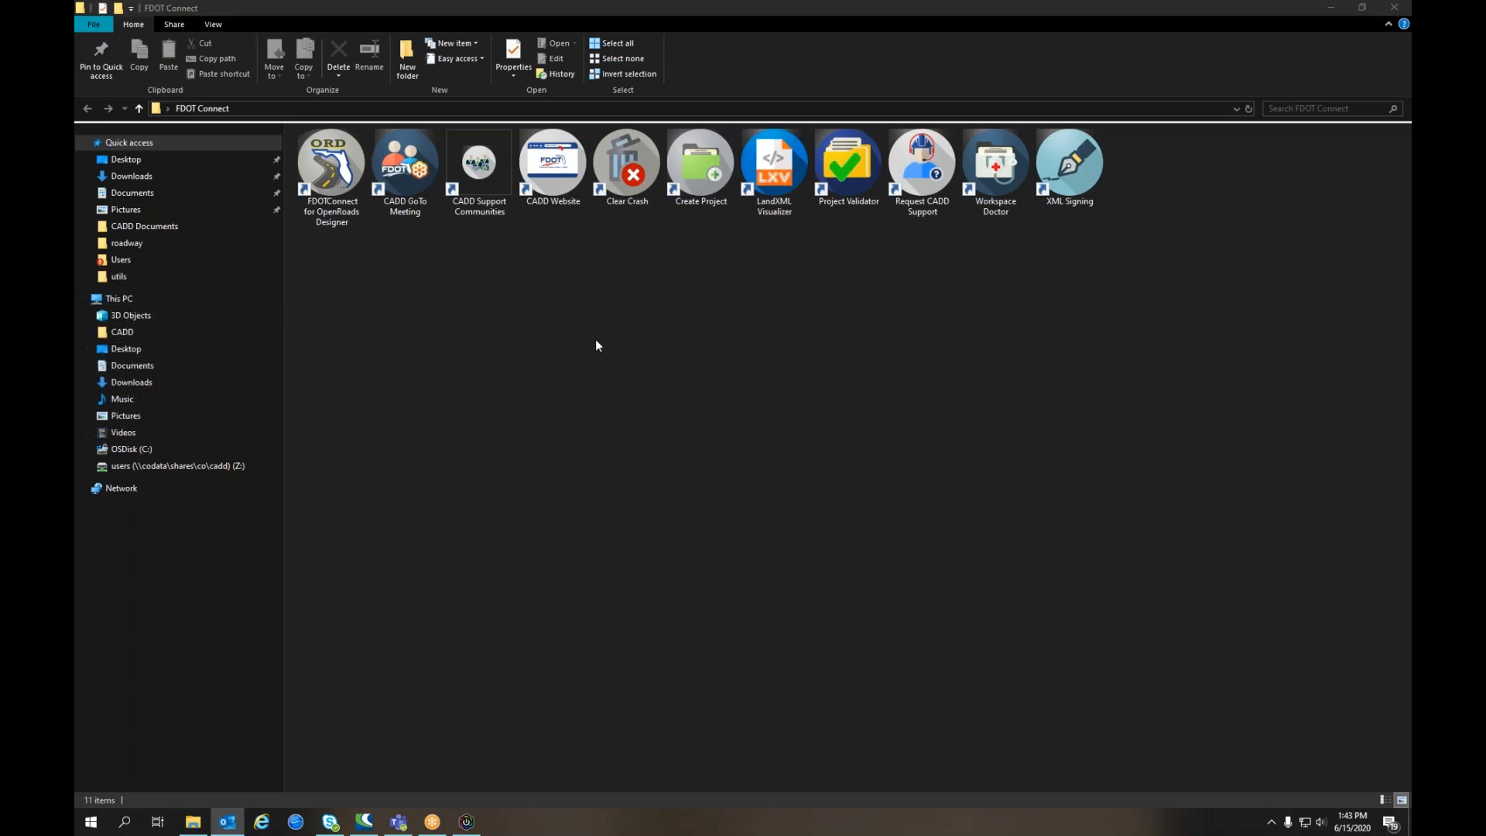
mouse_move(832, 522)
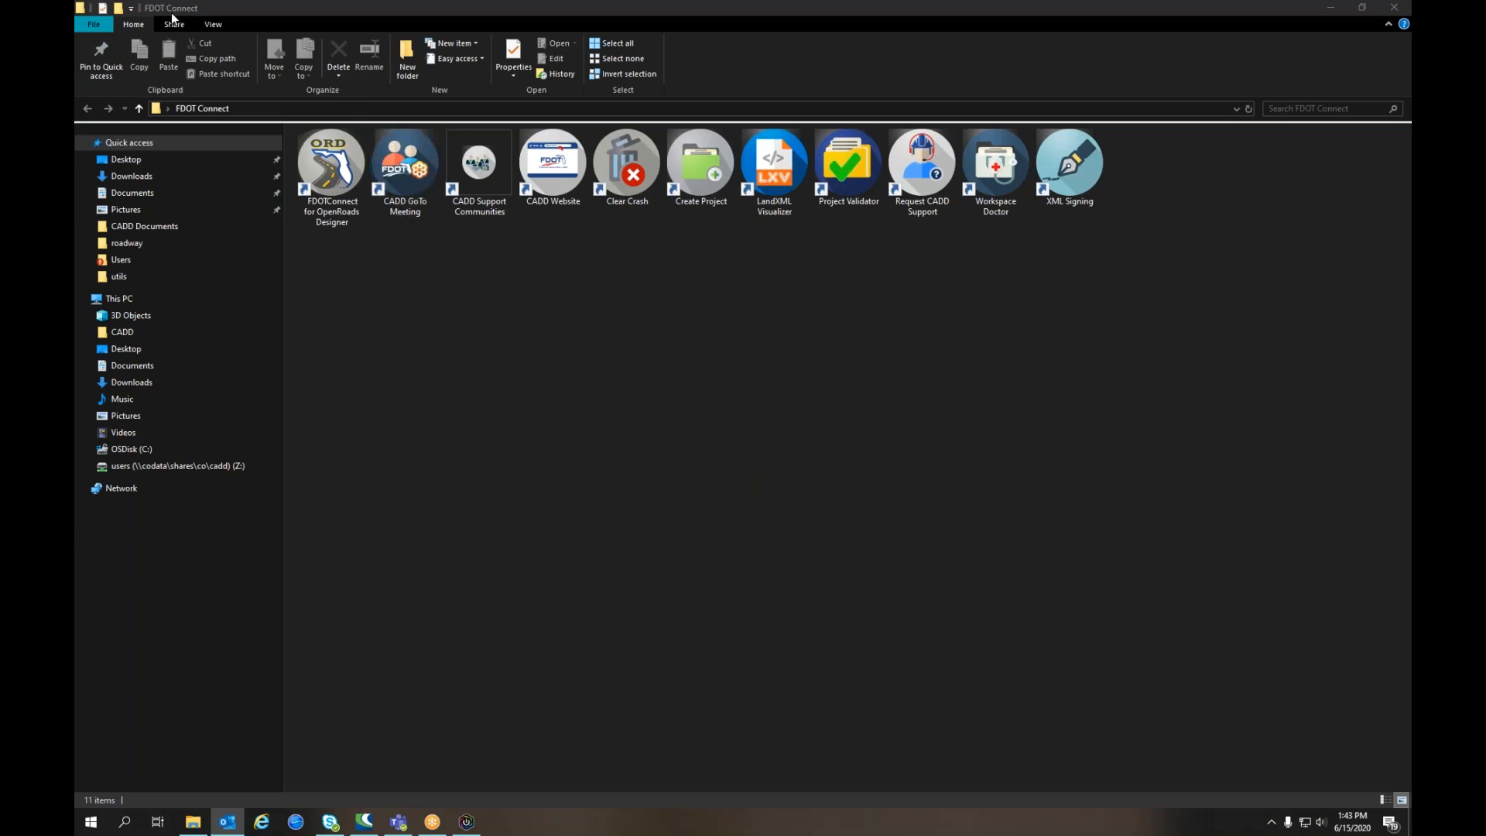
mouse_move(692, 329)
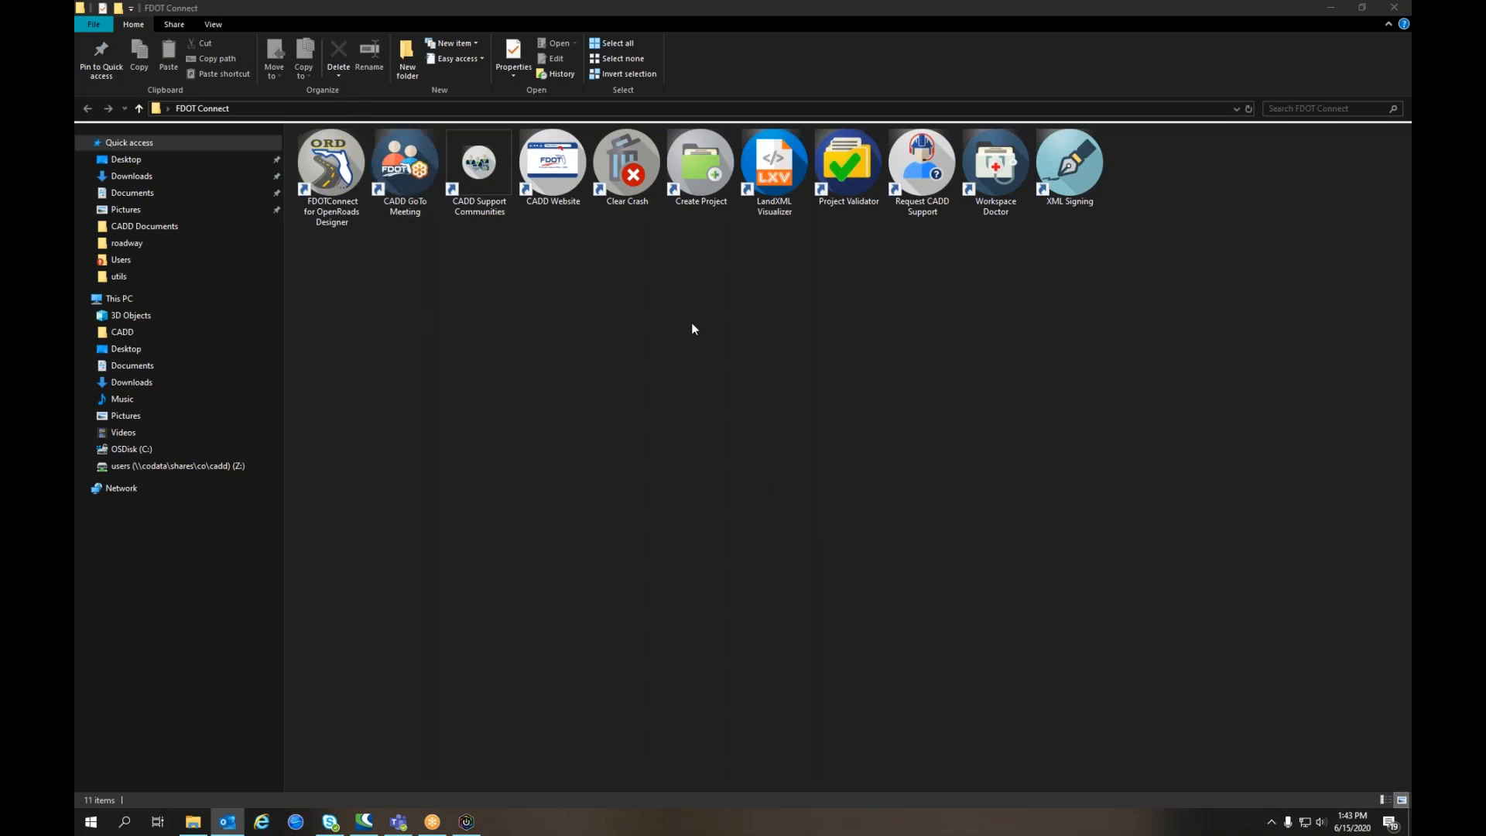
Launch the Create Project shortcut from the FDOT Connect folder.
click(701, 161)
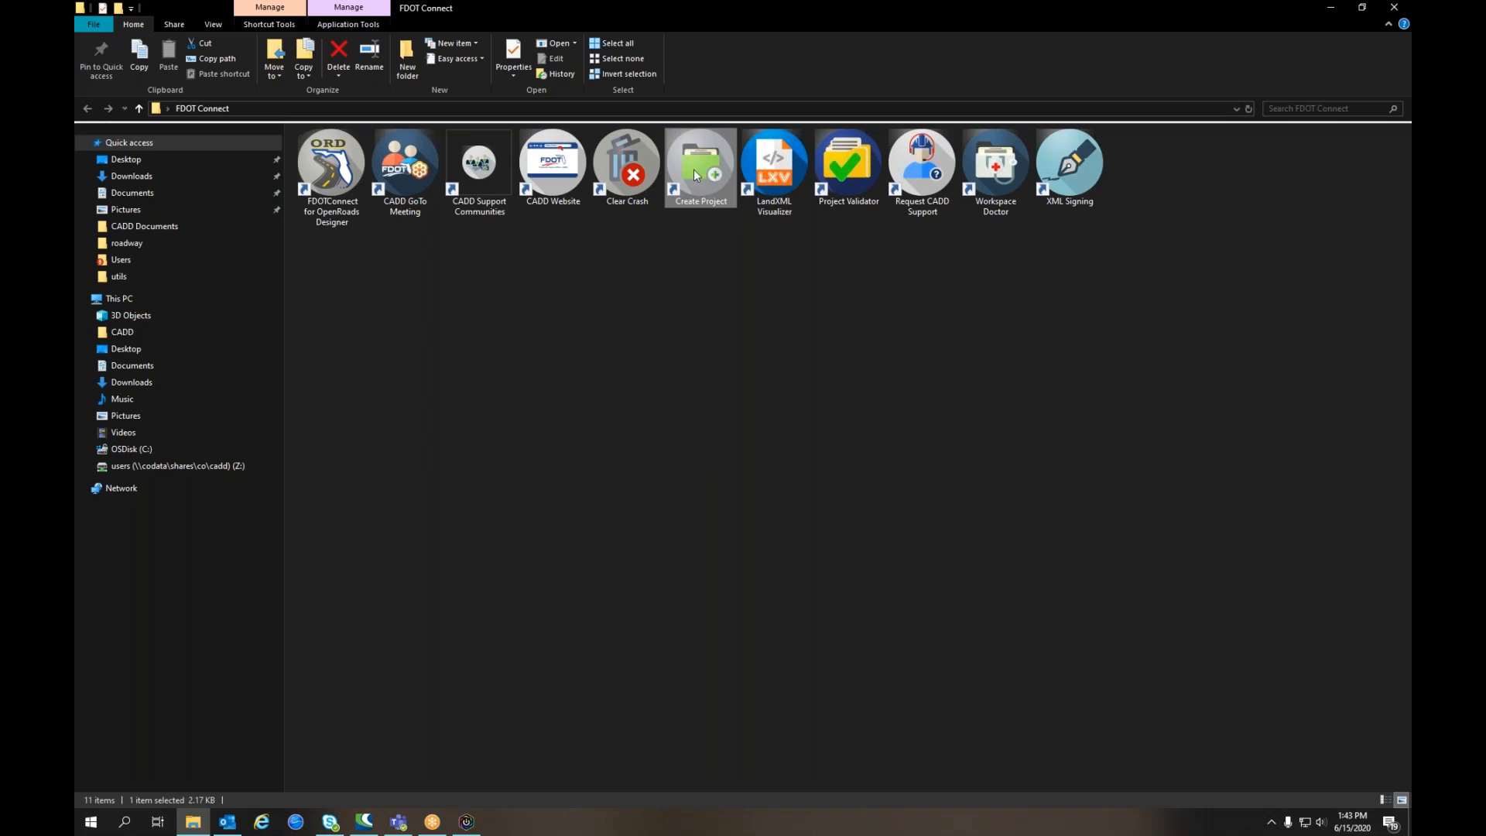
double_click(700, 161)
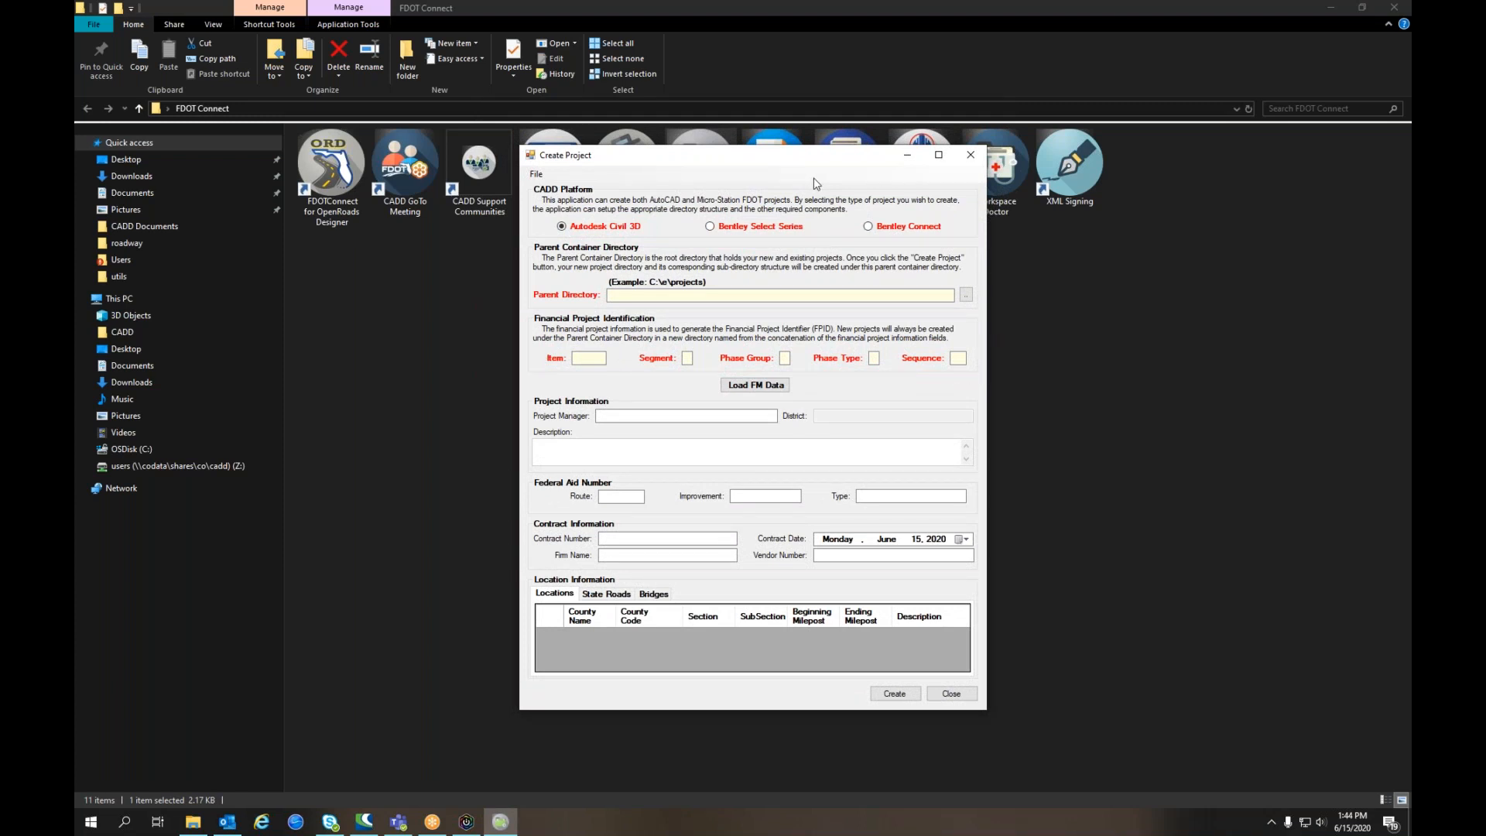
mouse_move(548, 350)
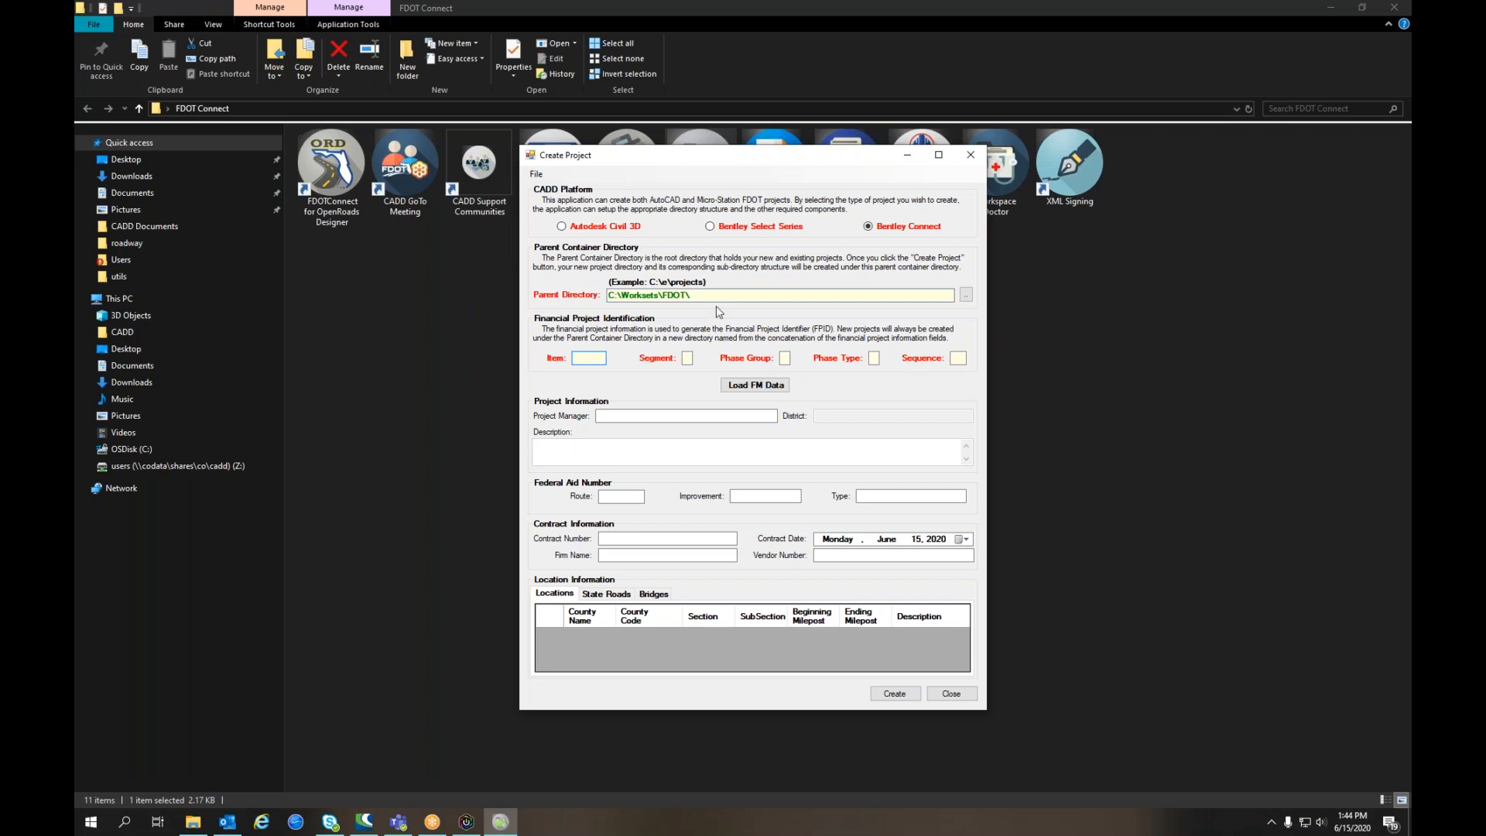
text(441545)
click(959, 358)
text(0)
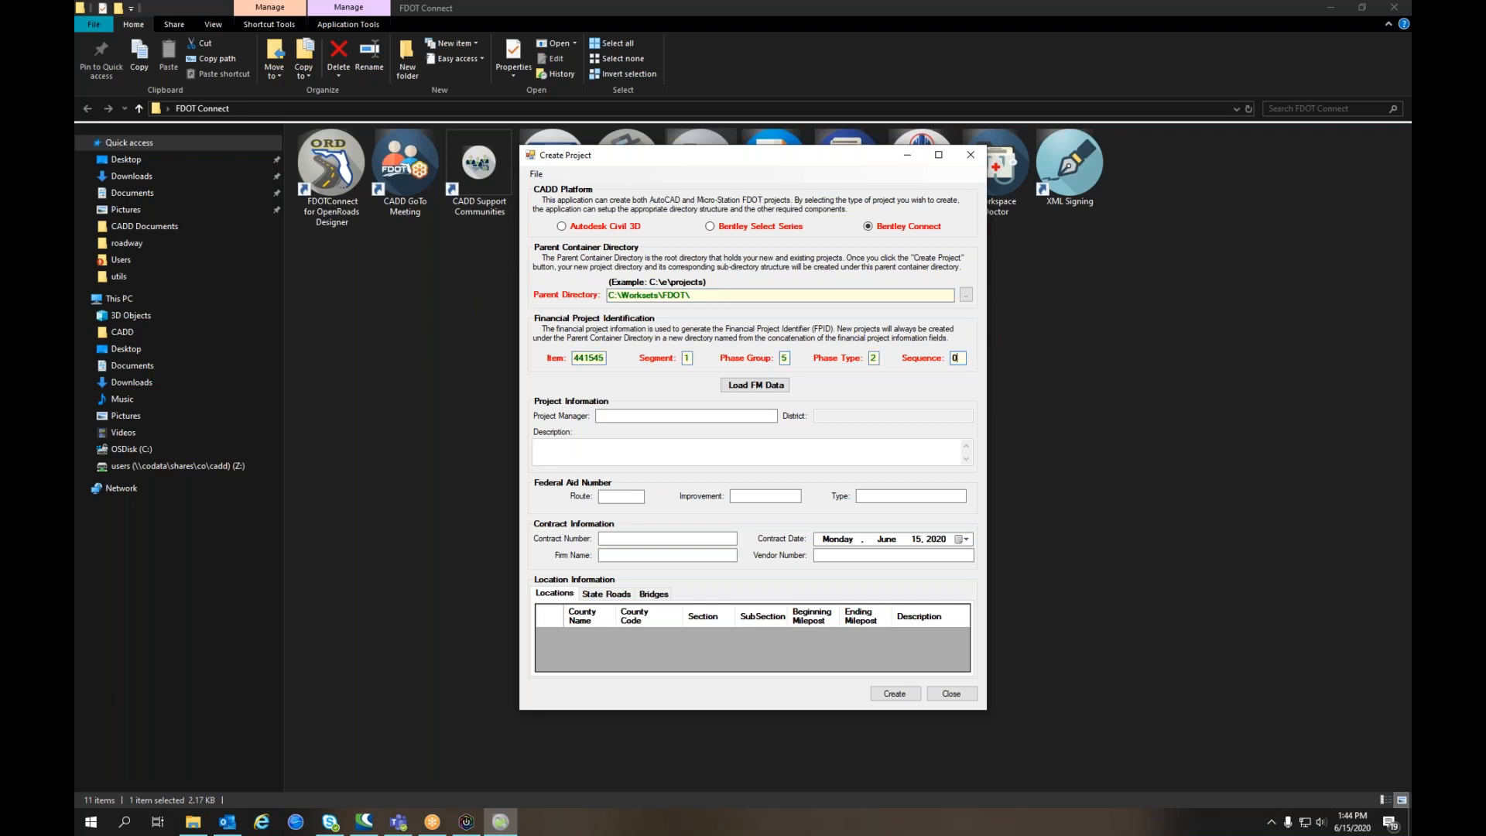
click(756, 385)
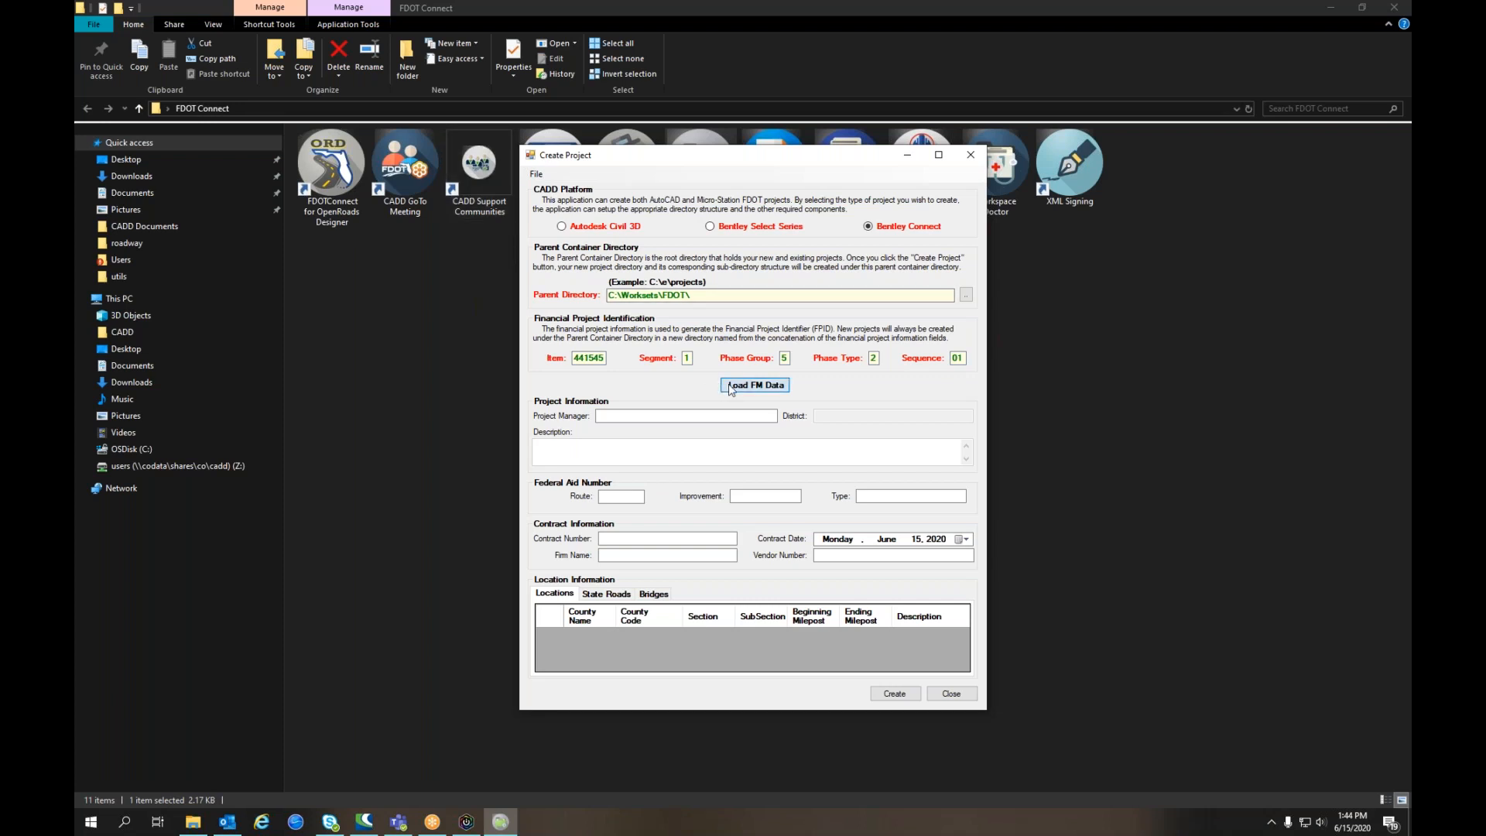
click(755, 385)
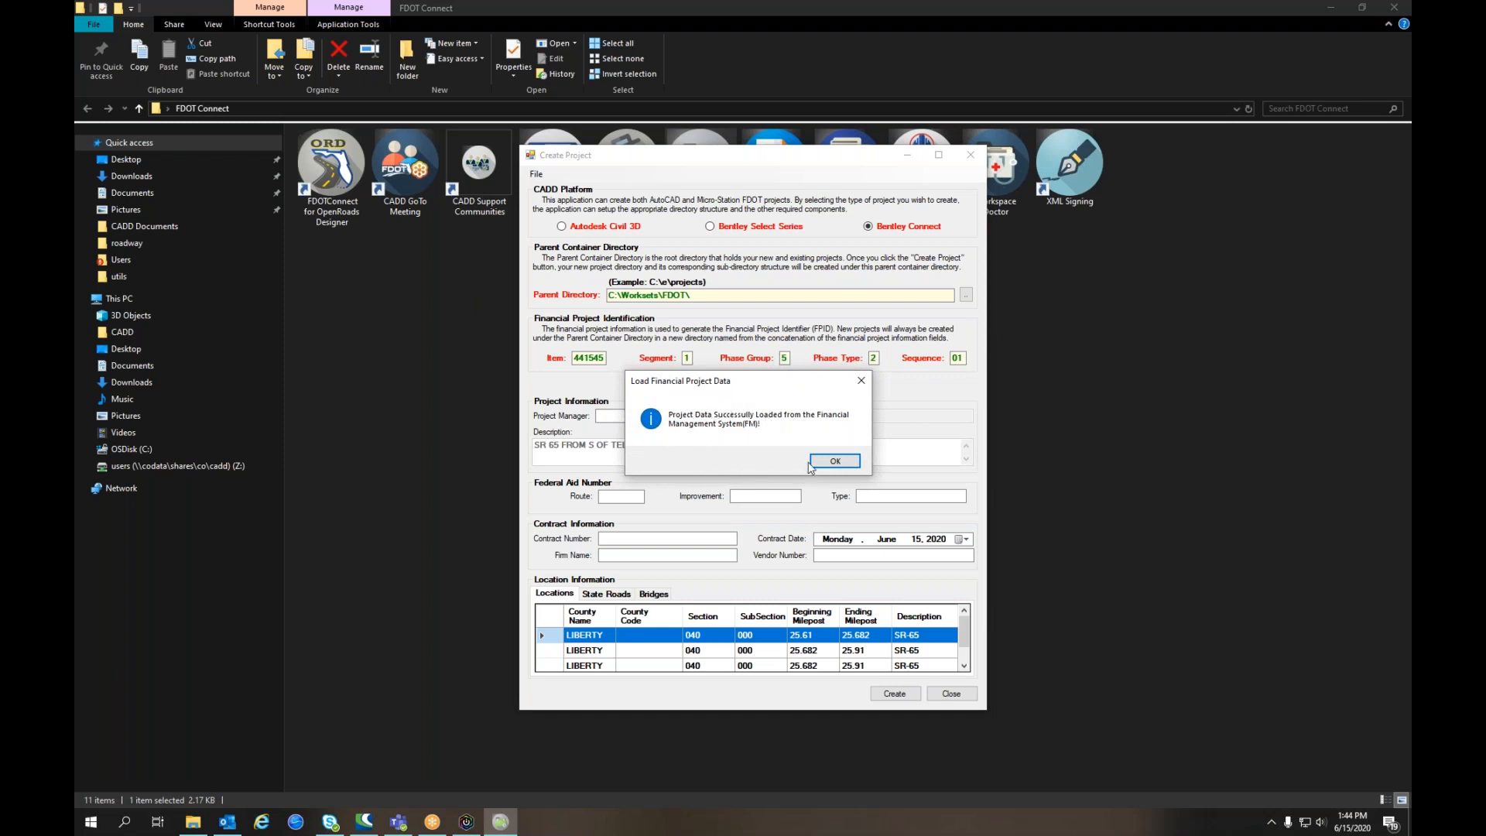
Dismiss the 'Project Data Successfully Loaded' message to reveal district 03, SR 65 and LIBERTY county.
click(834, 460)
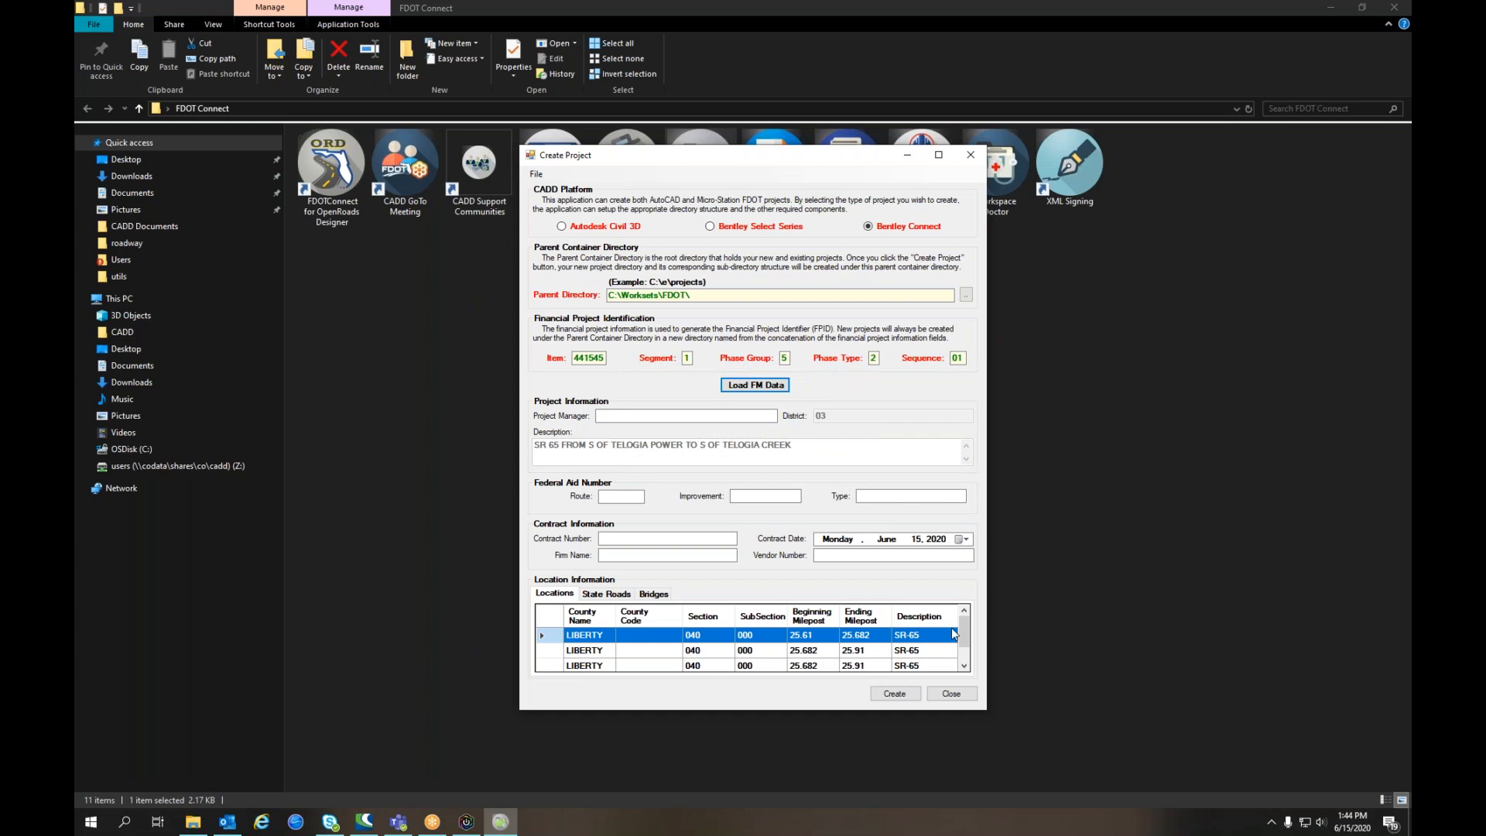
mouse_move(654, 446)
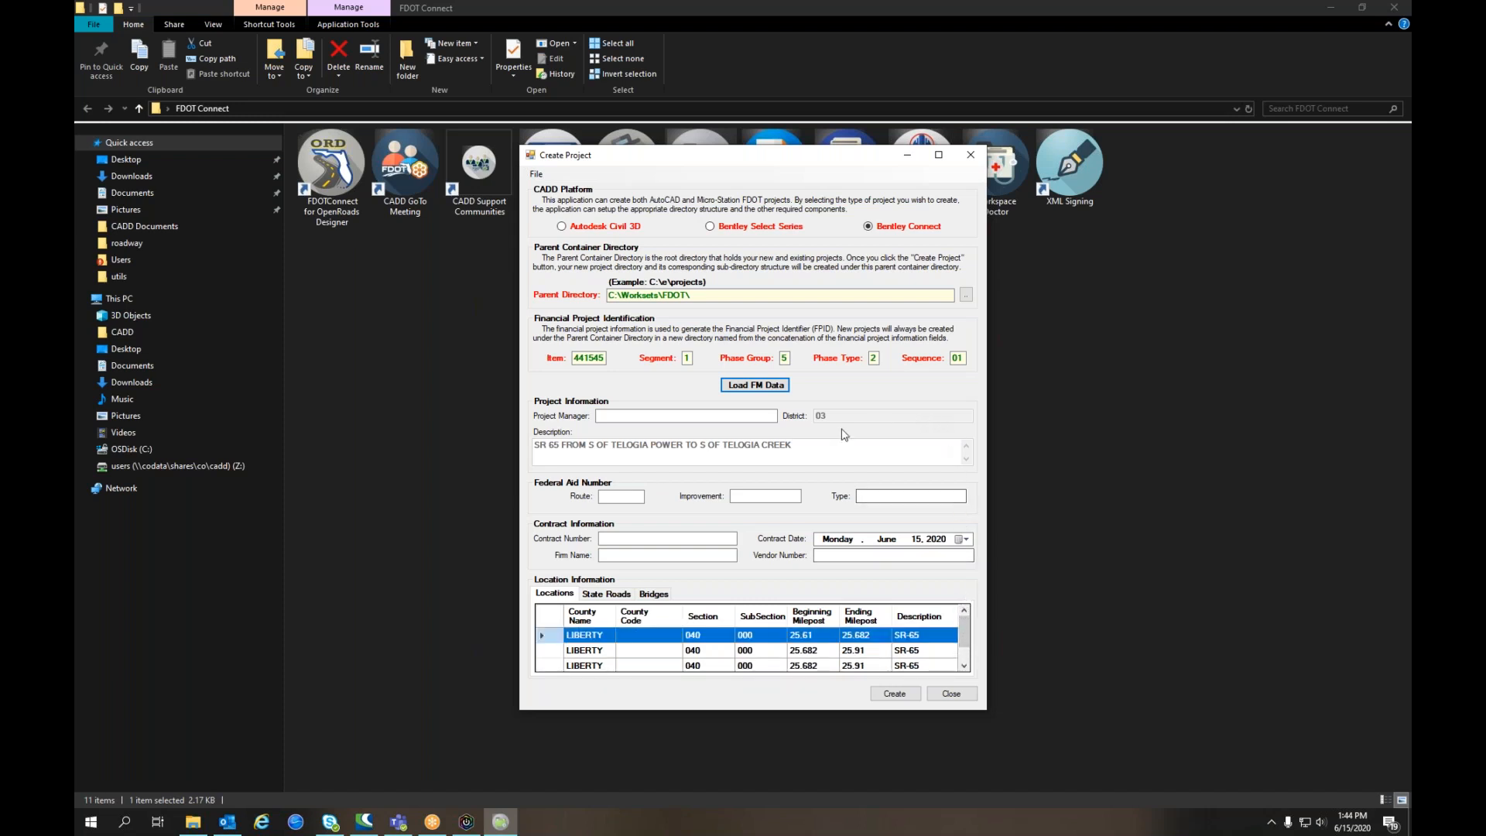
mouse_move(527, 514)
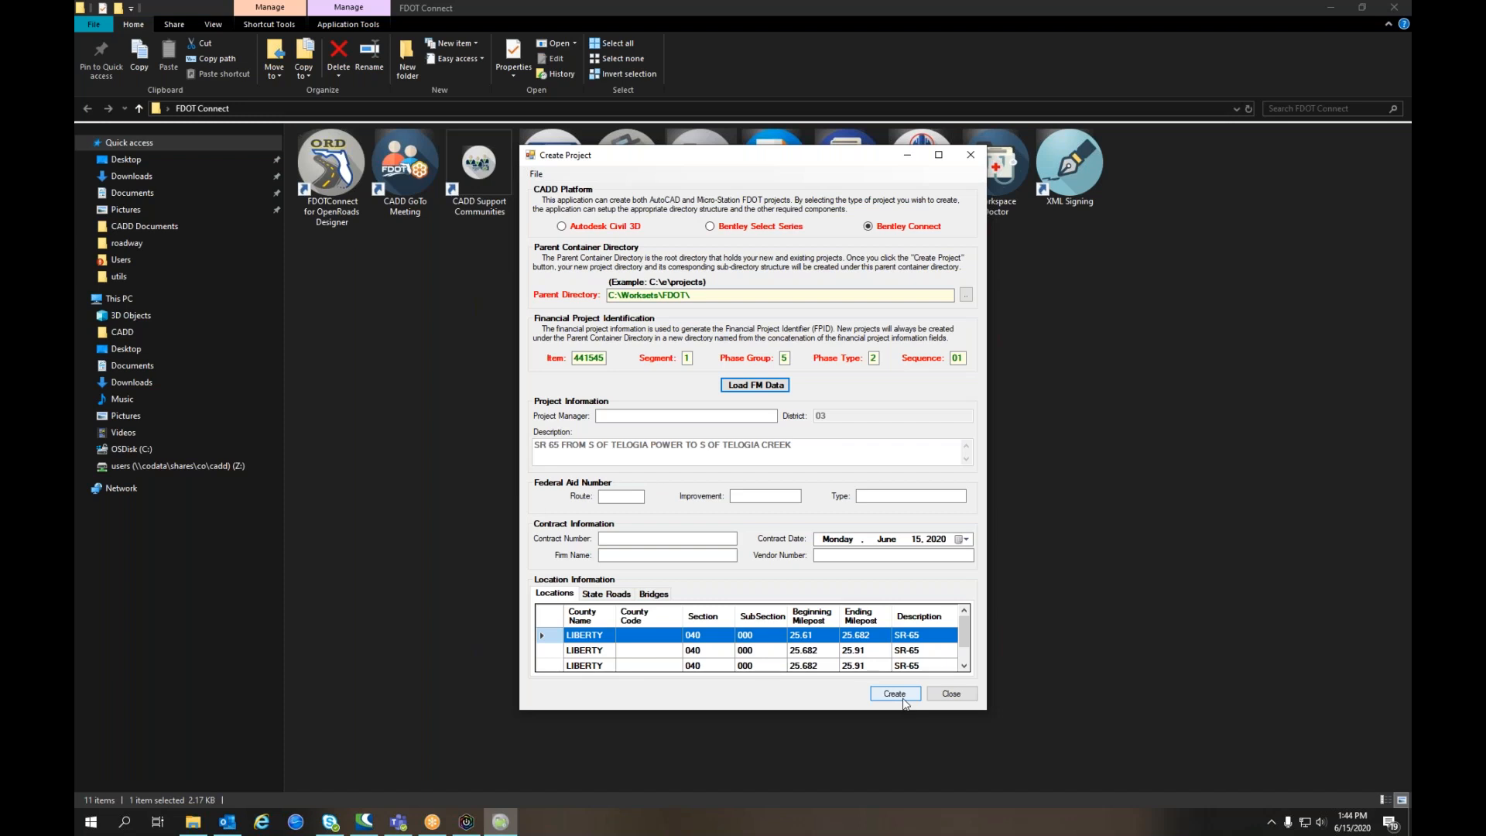
Export the properties file ProjectProperties44154515201.xml to This PC > Documents.
click(536, 174)
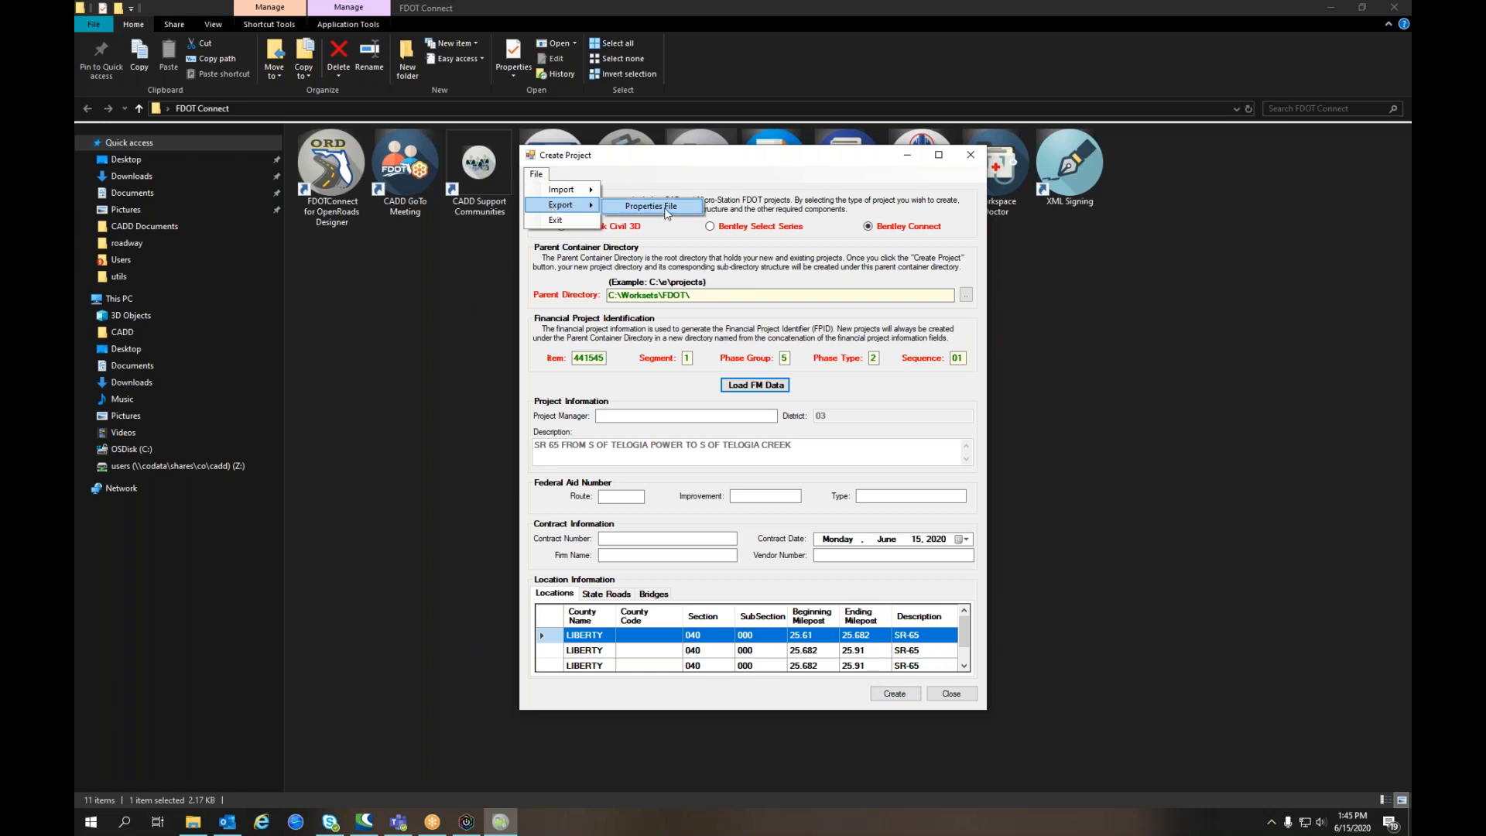
click(965, 295)
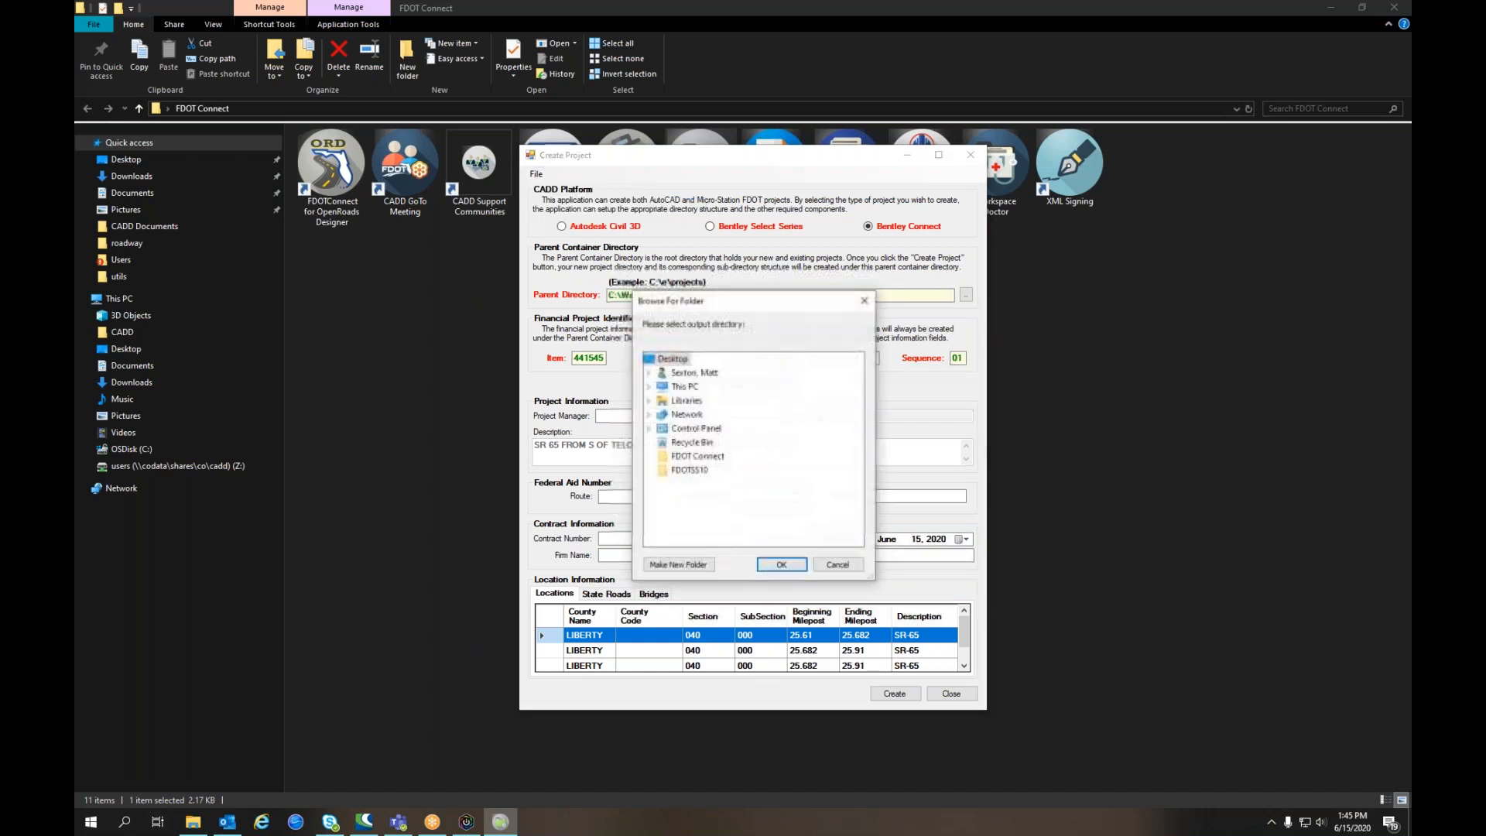
mouse_move(685, 387)
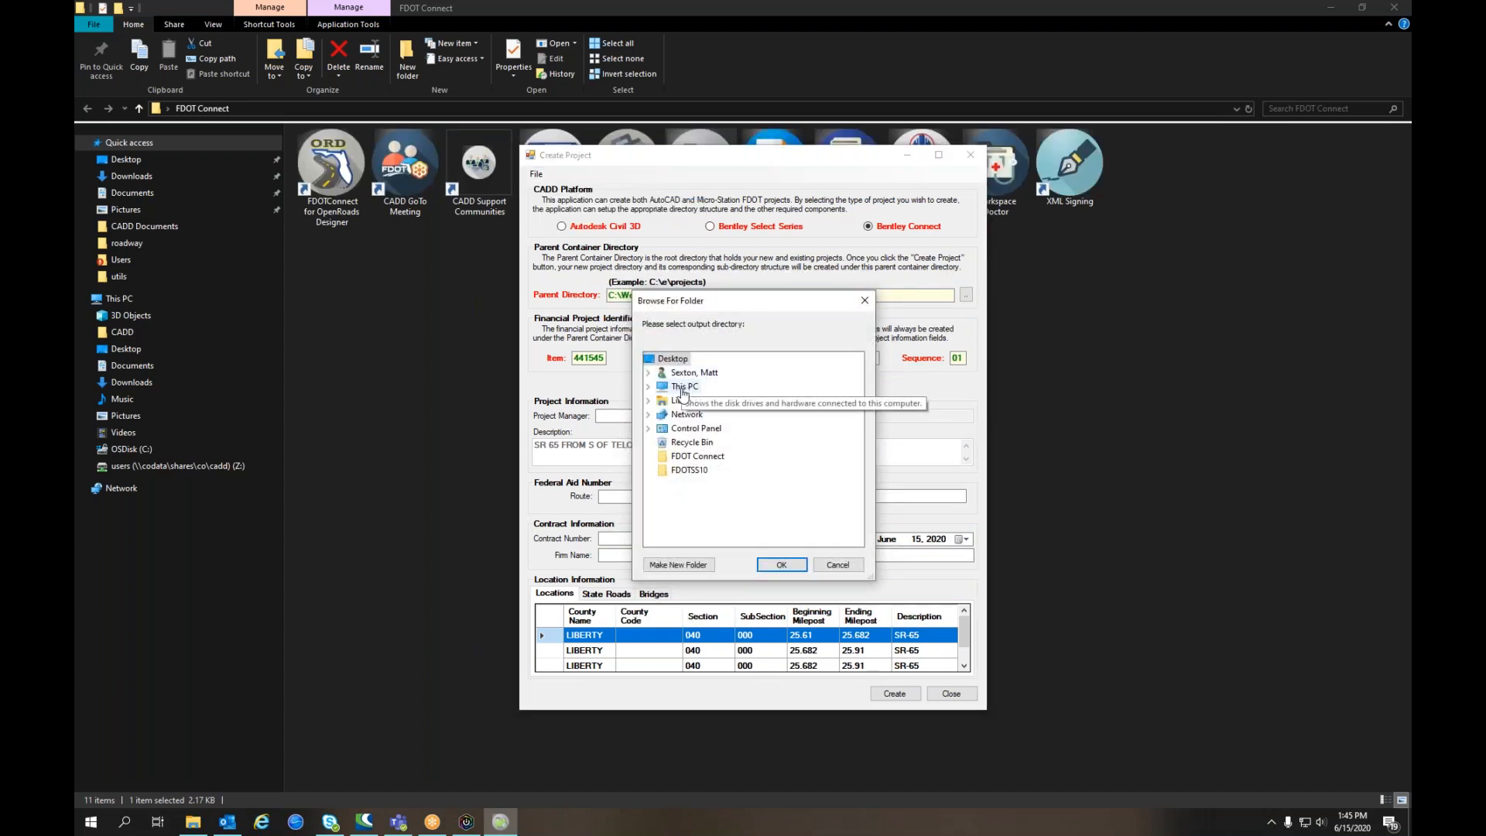
click(649, 385)
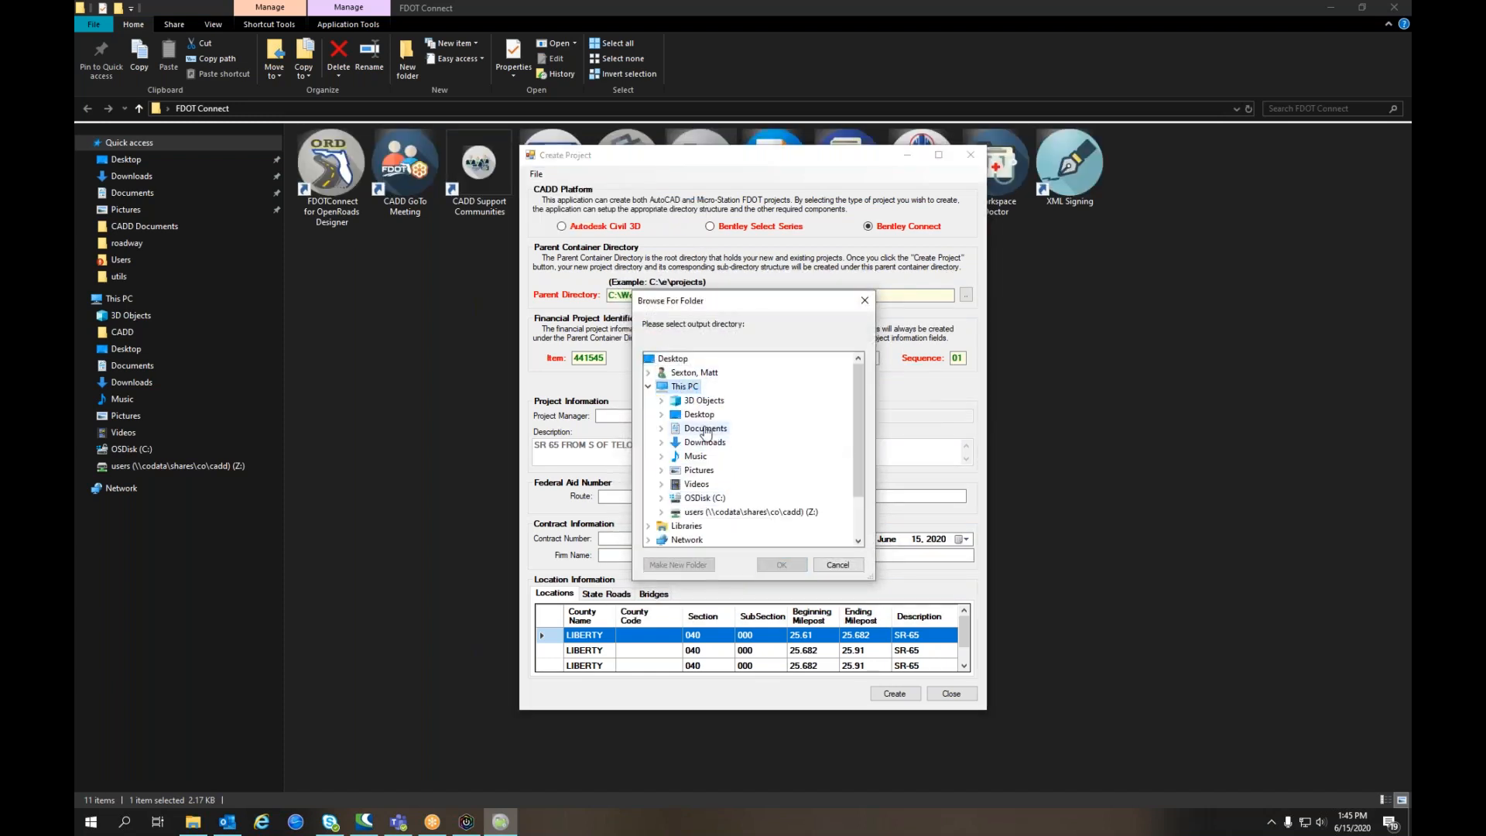
click(698, 414)
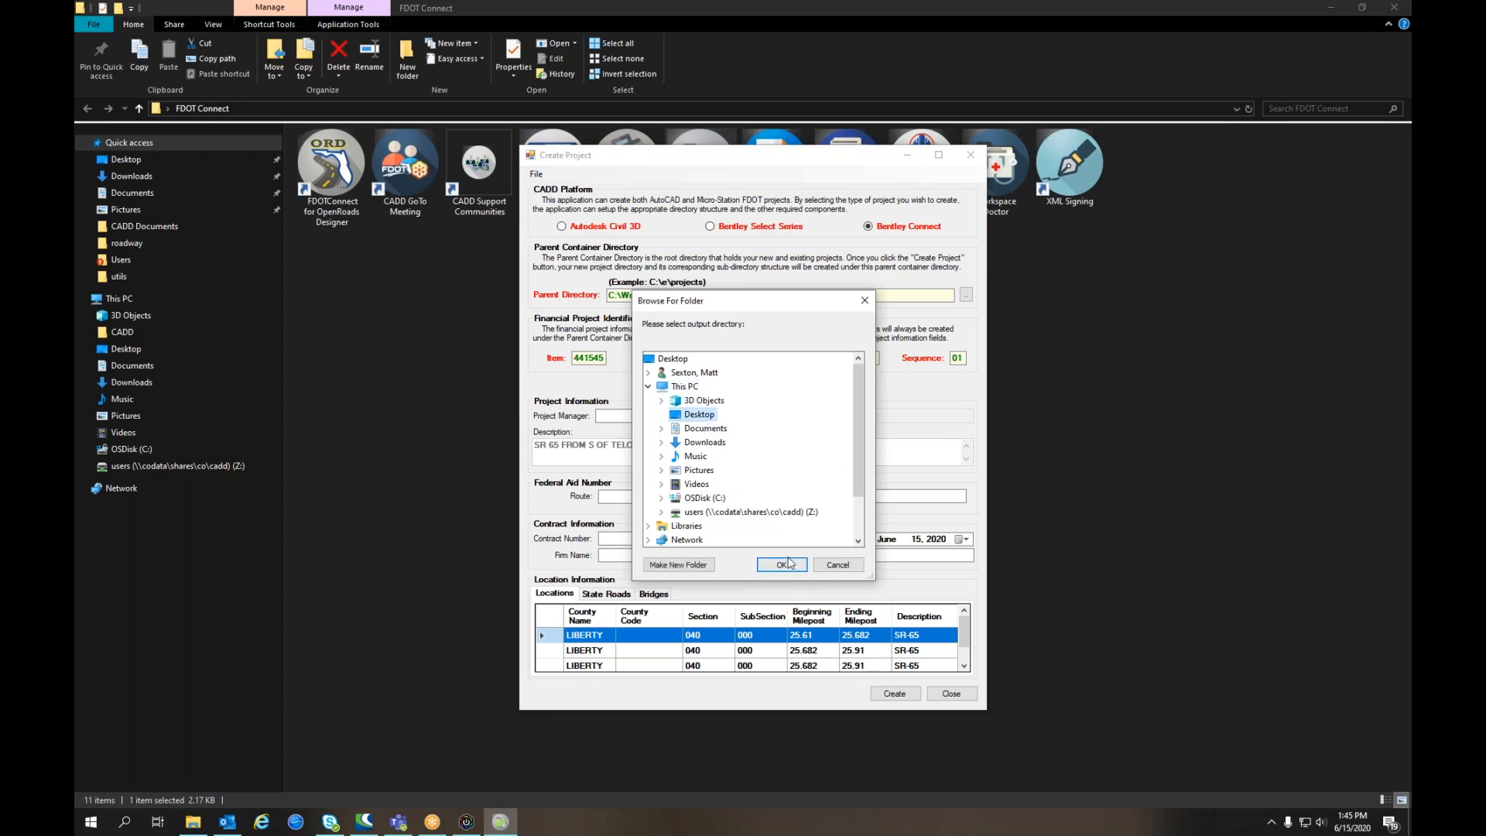
click(660, 427)
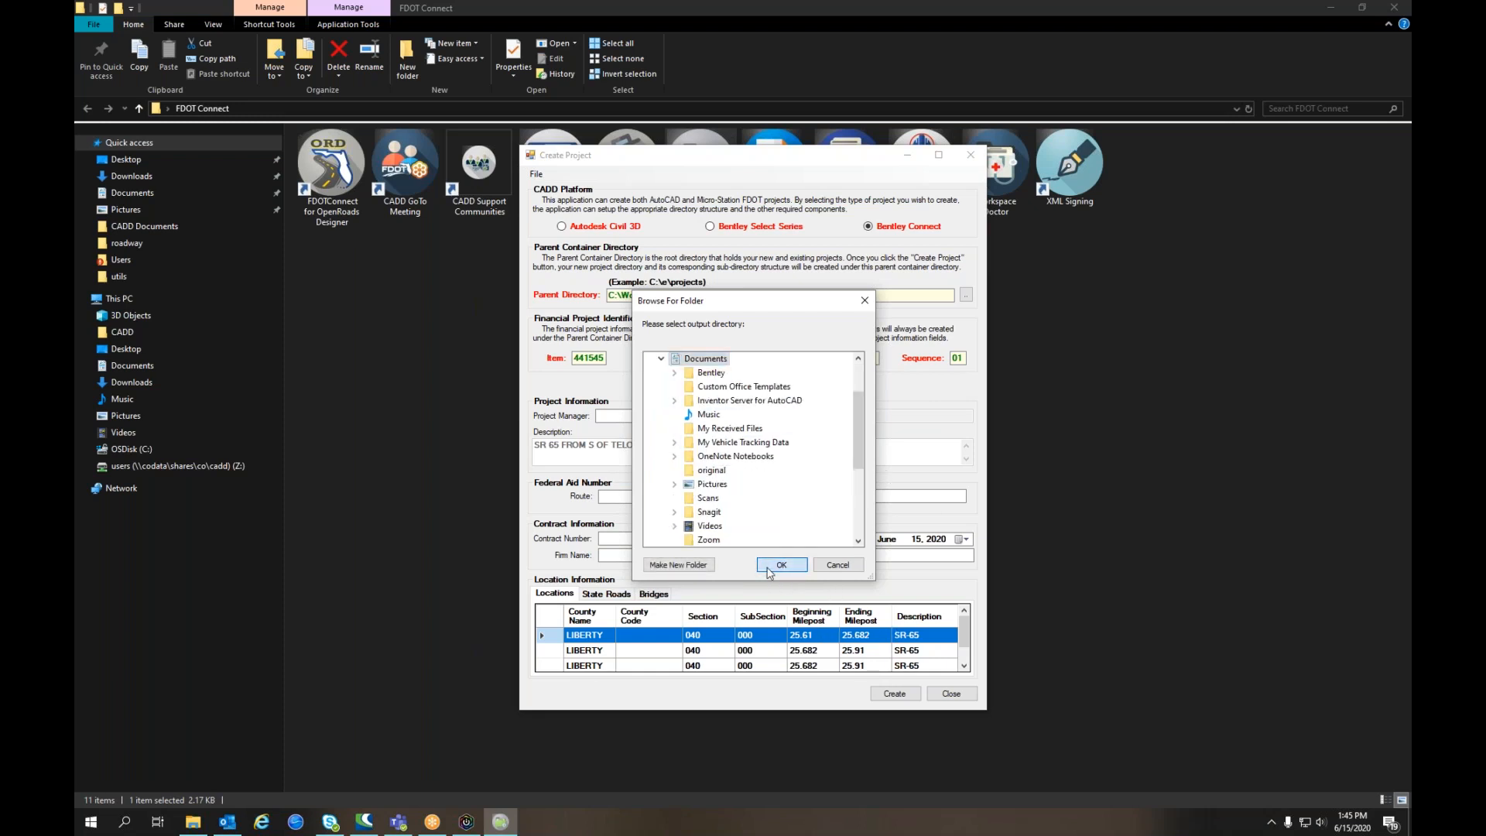
click(781, 565)
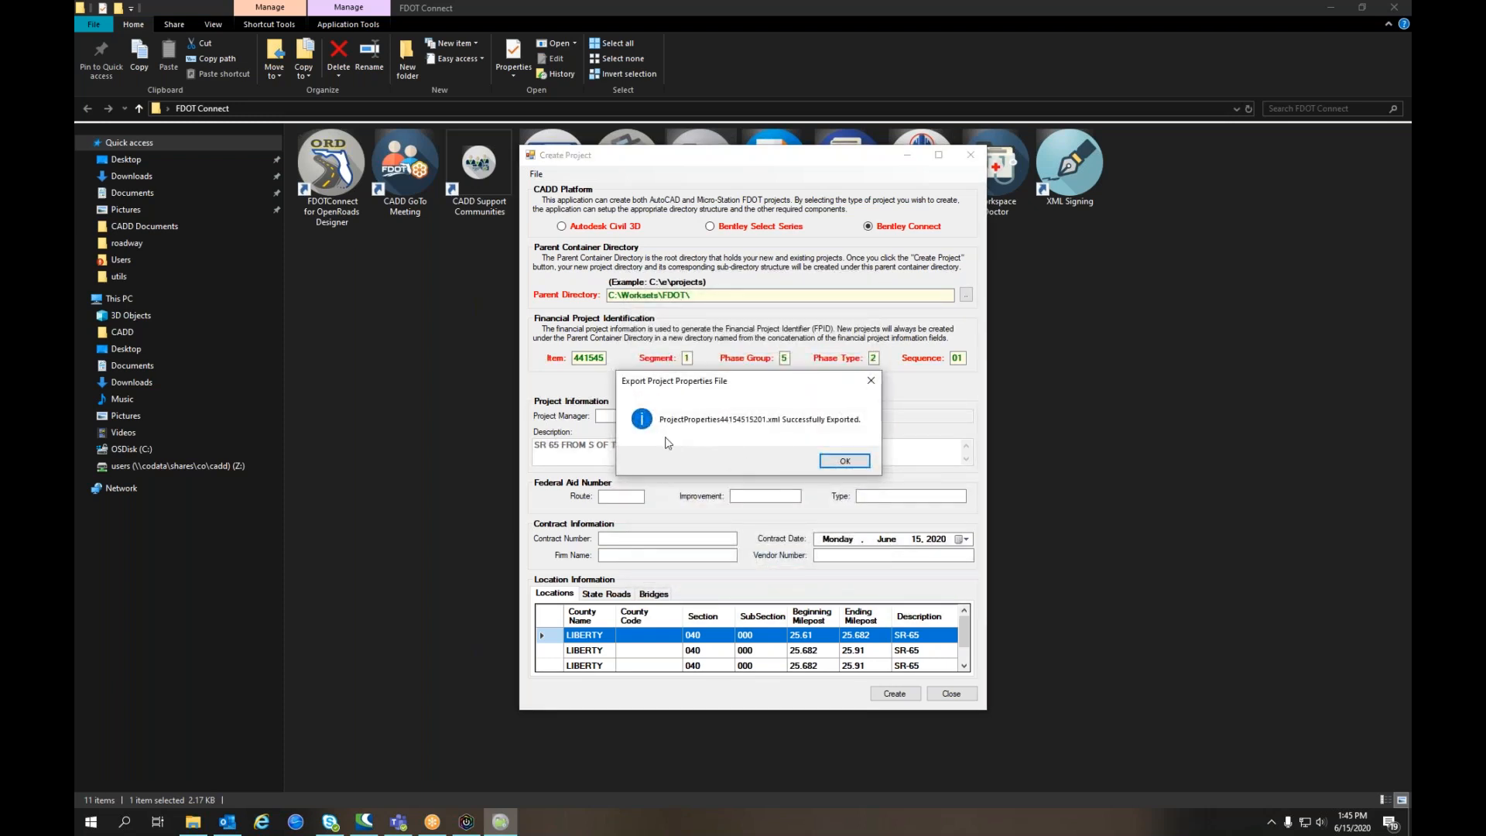
mouse_move(730, 428)
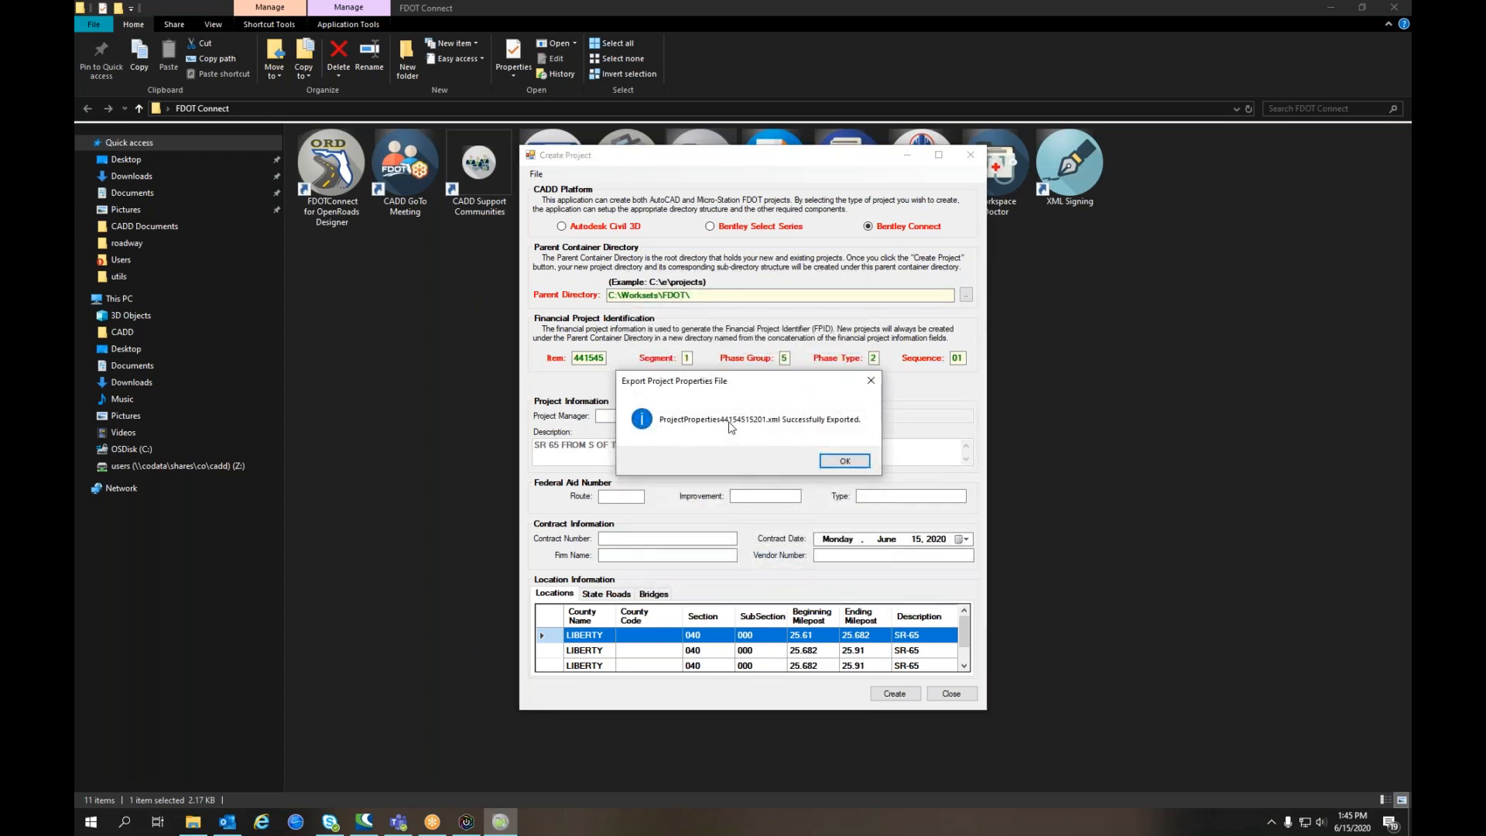
mouse_move(798, 430)
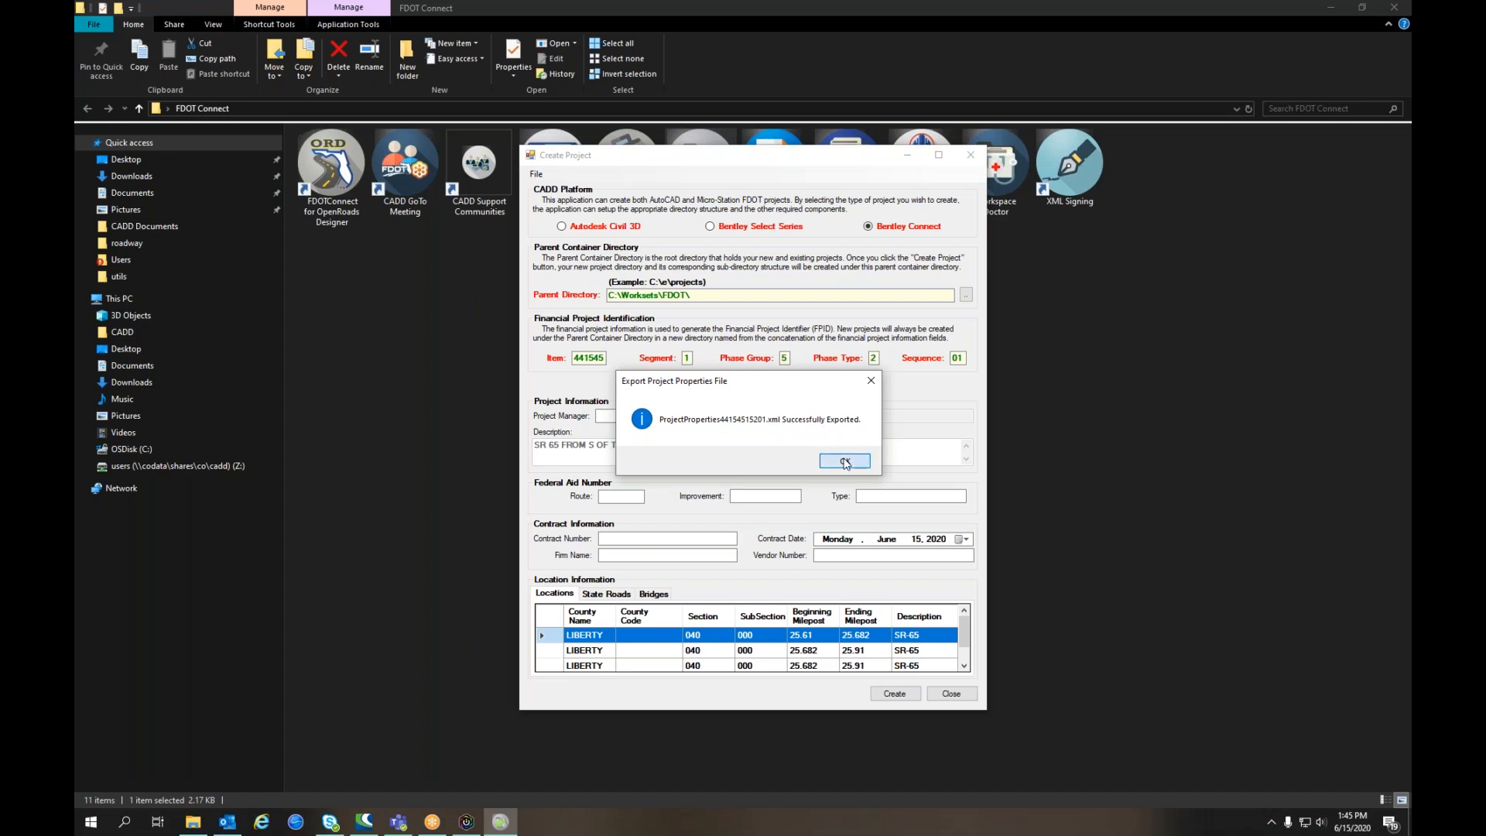
click(843, 462)
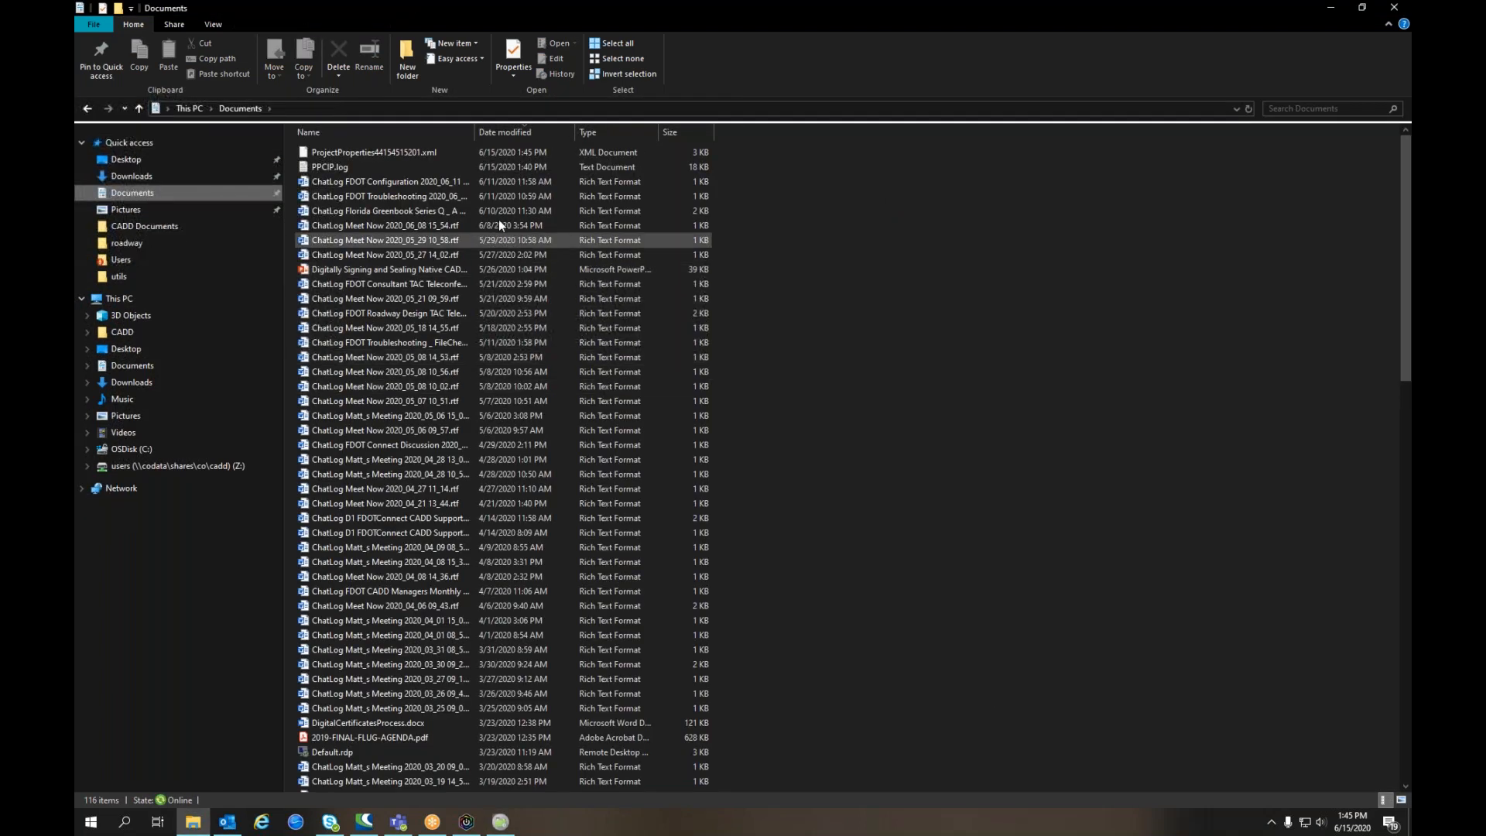
Select ProjectProperties44154515201.xml in Documents and switch the view to Large icons.
click(372, 152)
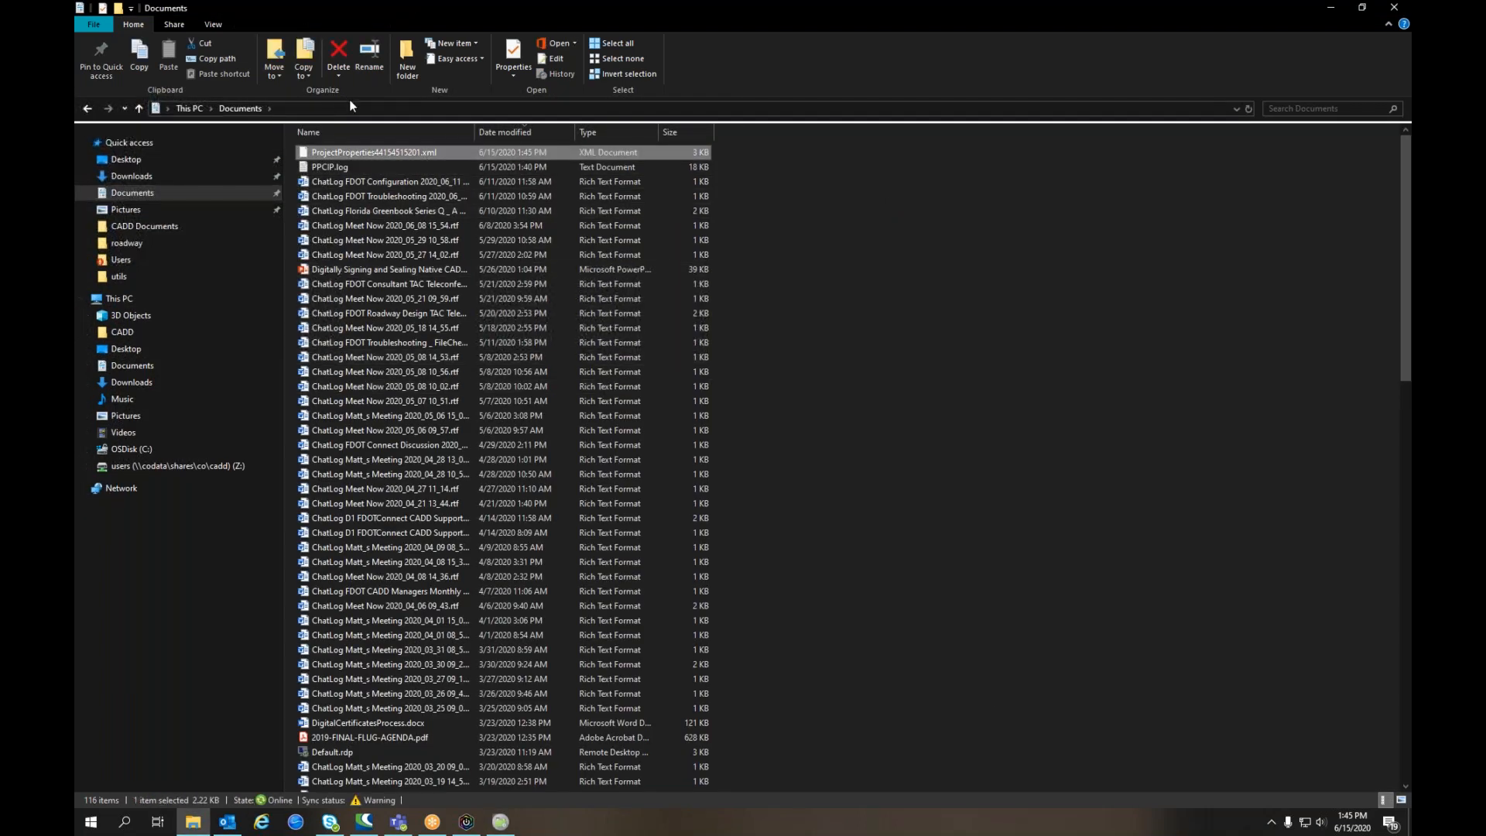
click(212, 24)
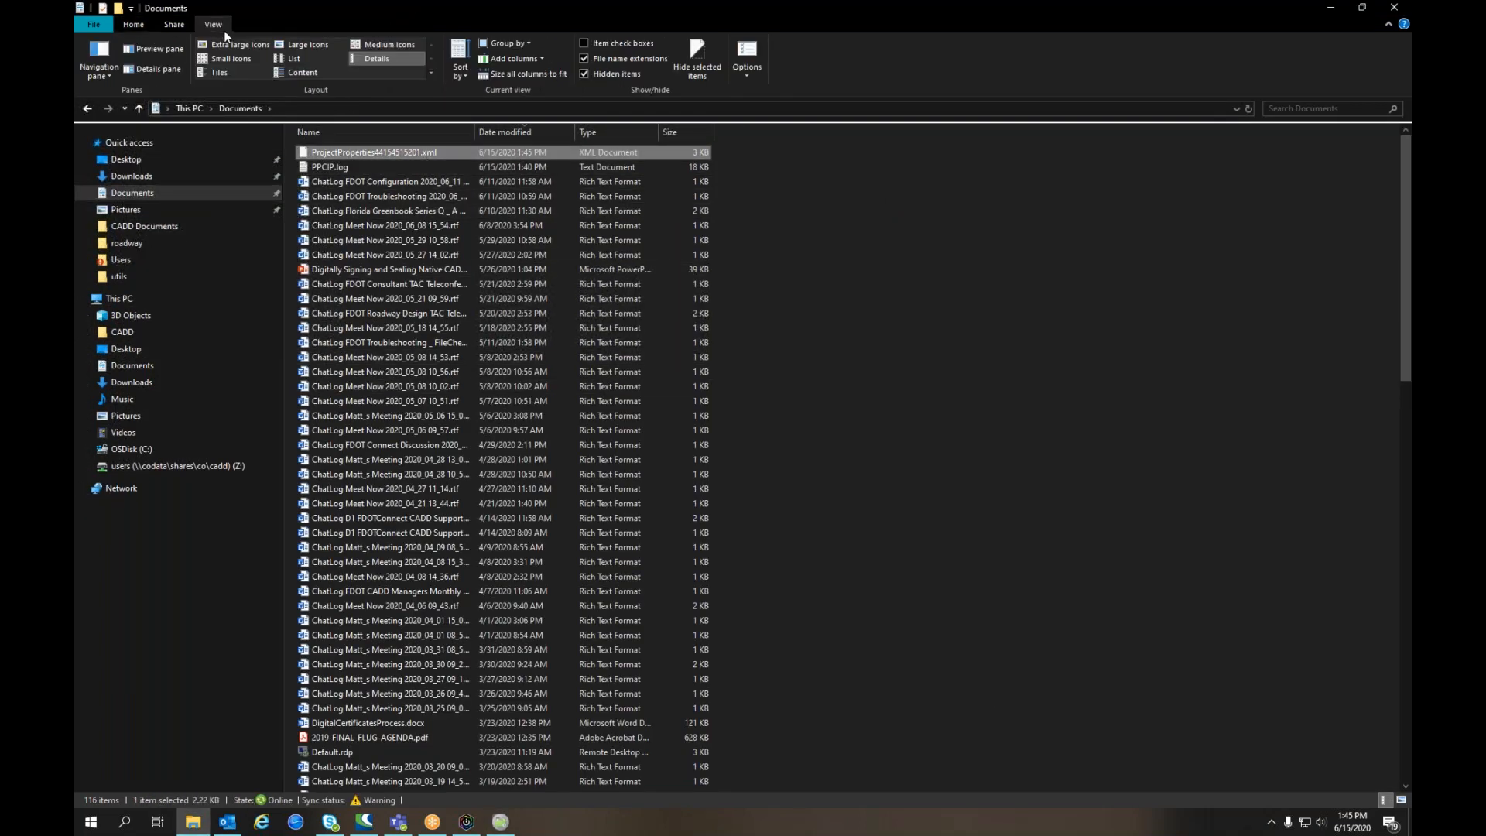
click(307, 45)
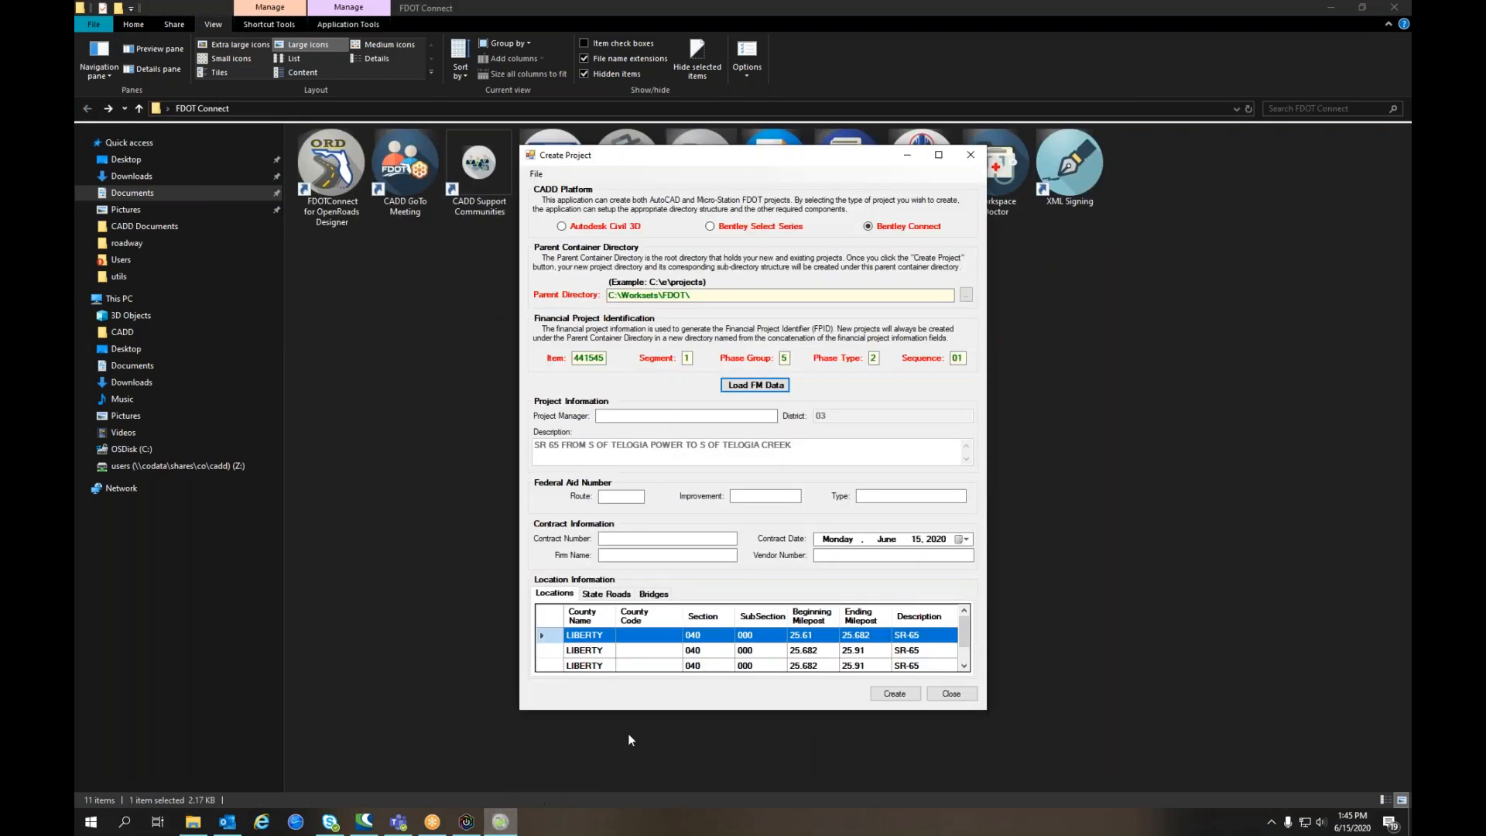
mouse_move(647, 679)
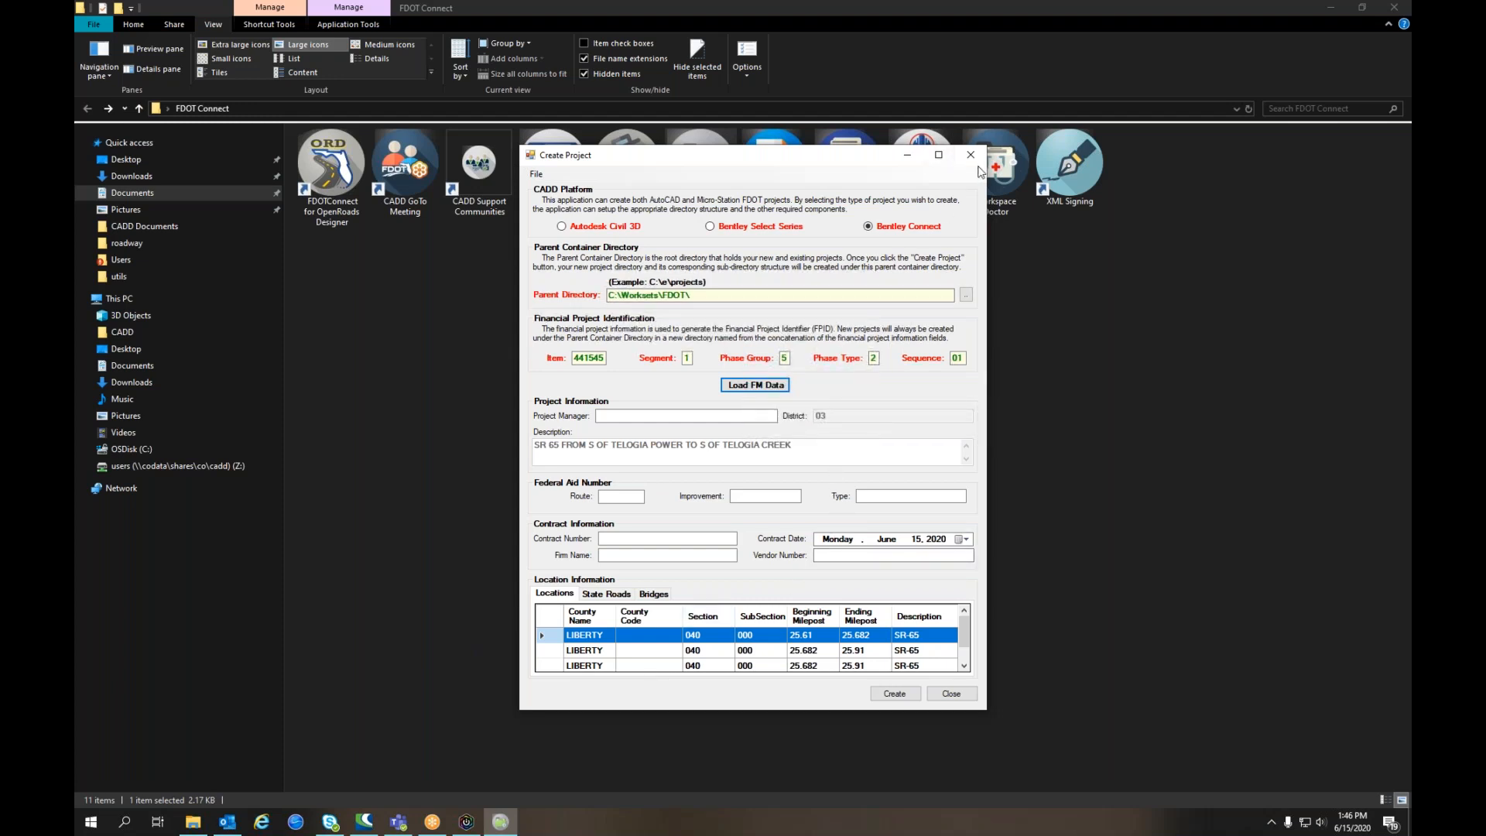
mouse_move(970, 155)
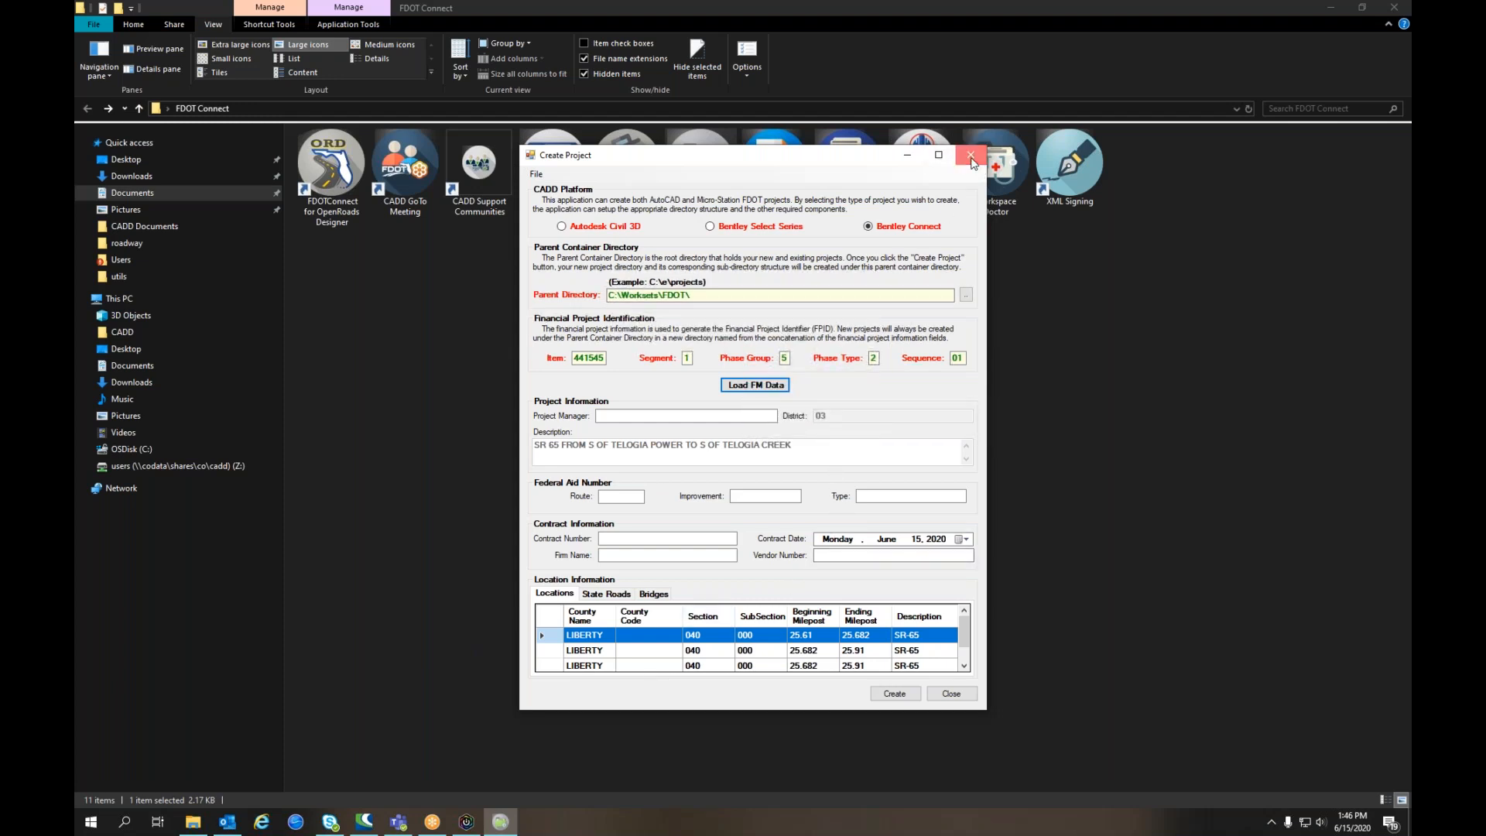
Close the FDOT Create Project window.
click(970, 155)
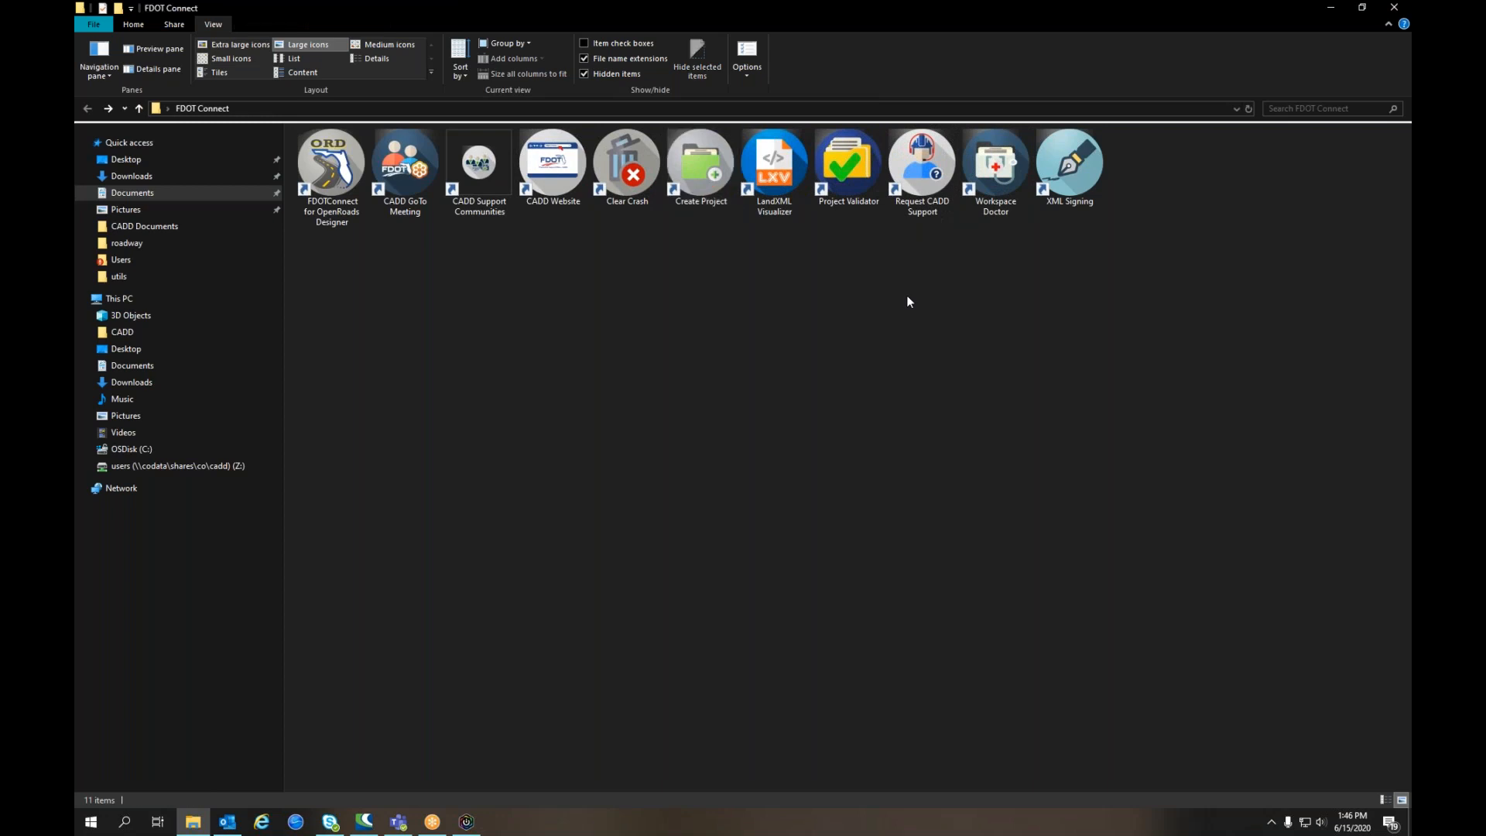